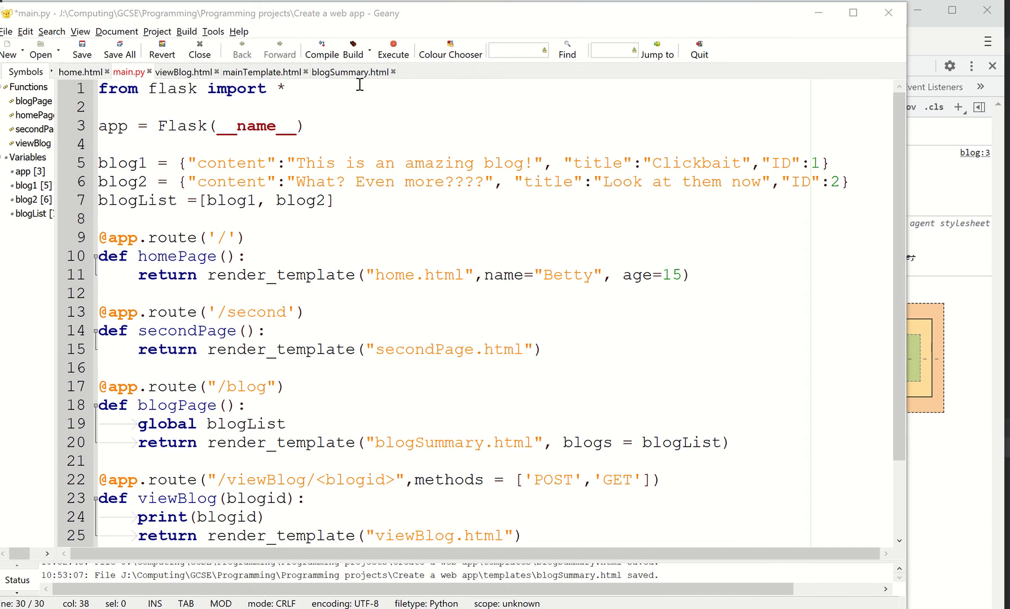
# Step: Glance at viewBlog.html, then return to blogSummary.html with its empty link hrefs
pyautogui.click(350, 71)
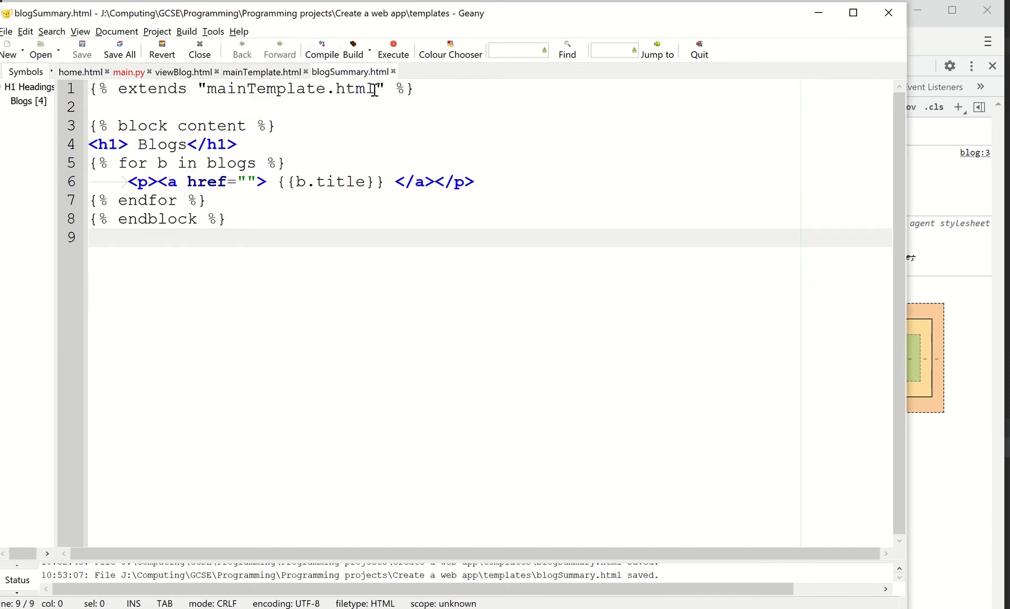
pyautogui.click(183, 72)
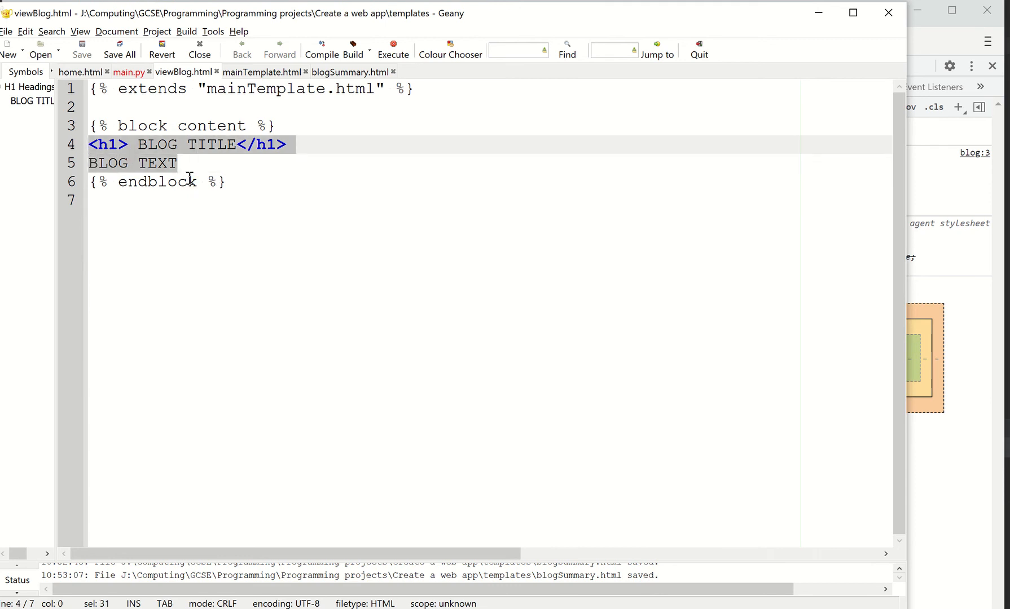
pyautogui.moveTo(222, 124)
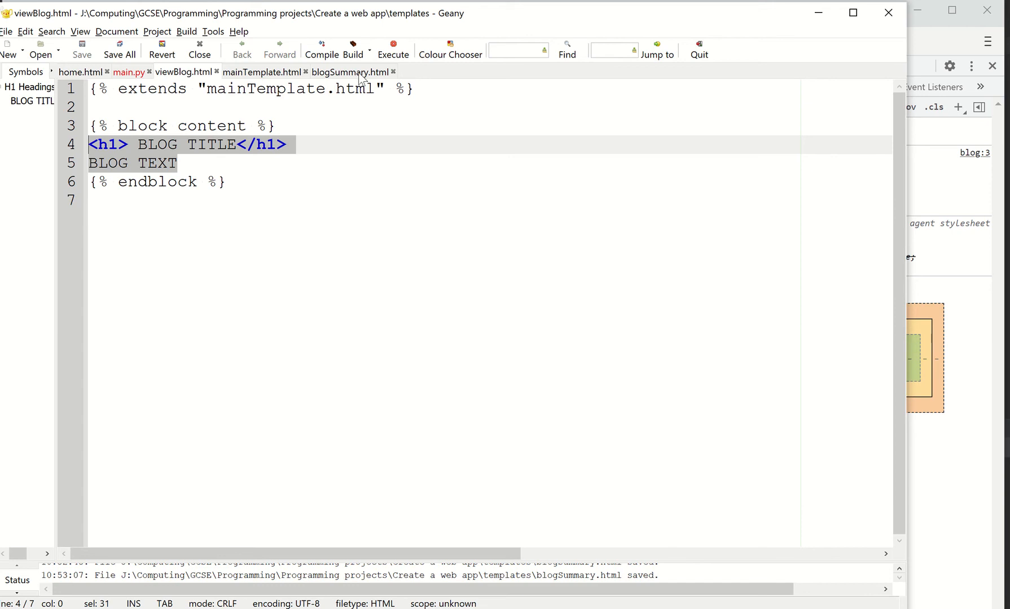
pyautogui.click(350, 72)
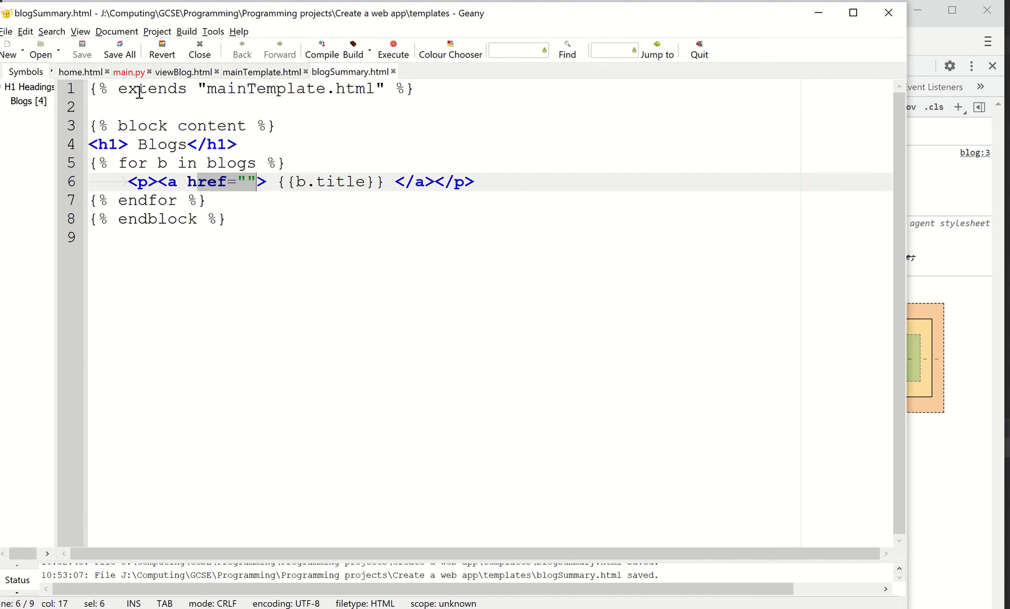
# Step: In main.py's viewBlog route, replace print(blogid) with 'global bloglist'
pyautogui.click(128, 72)
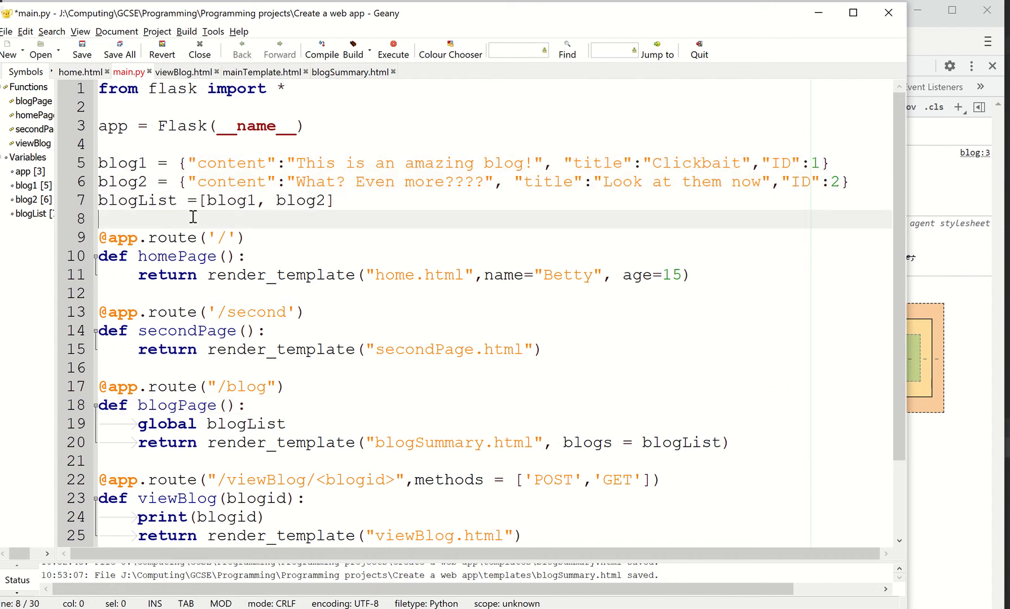
pyautogui.moveTo(344, 237)
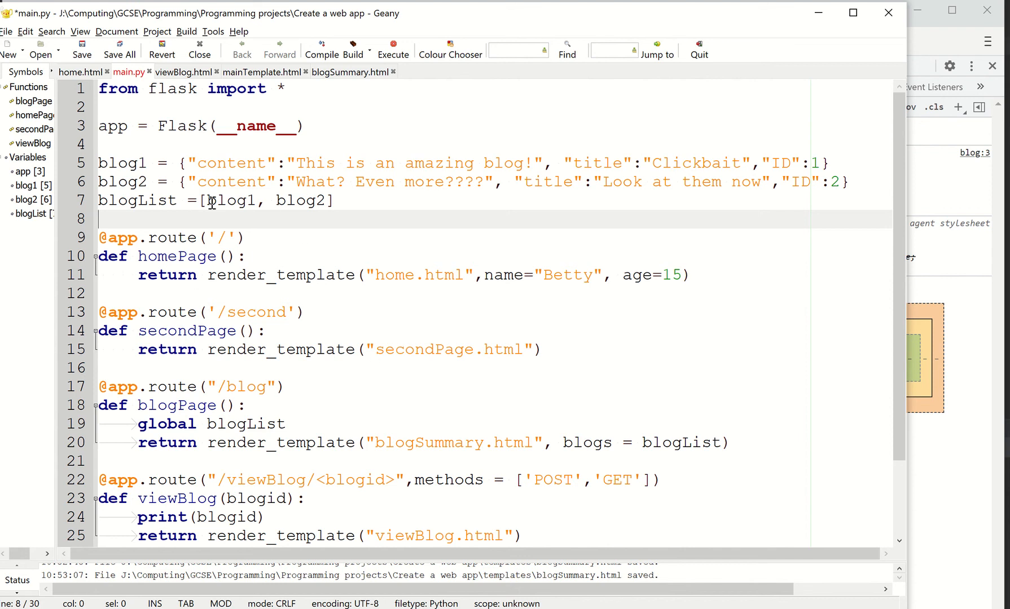
pyautogui.moveTo(322, 138)
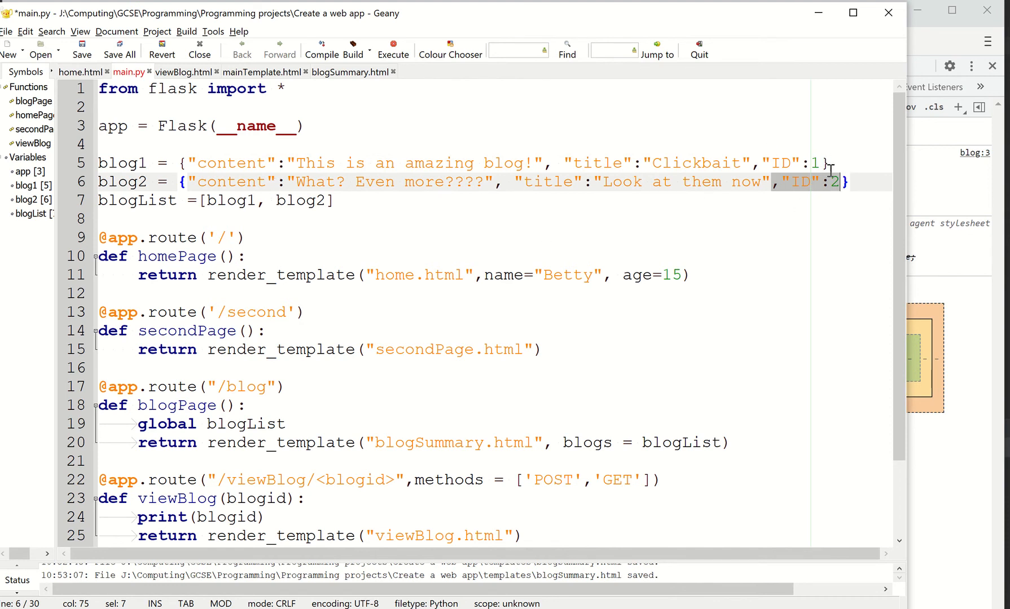
pyautogui.doubleClick(695, 162)
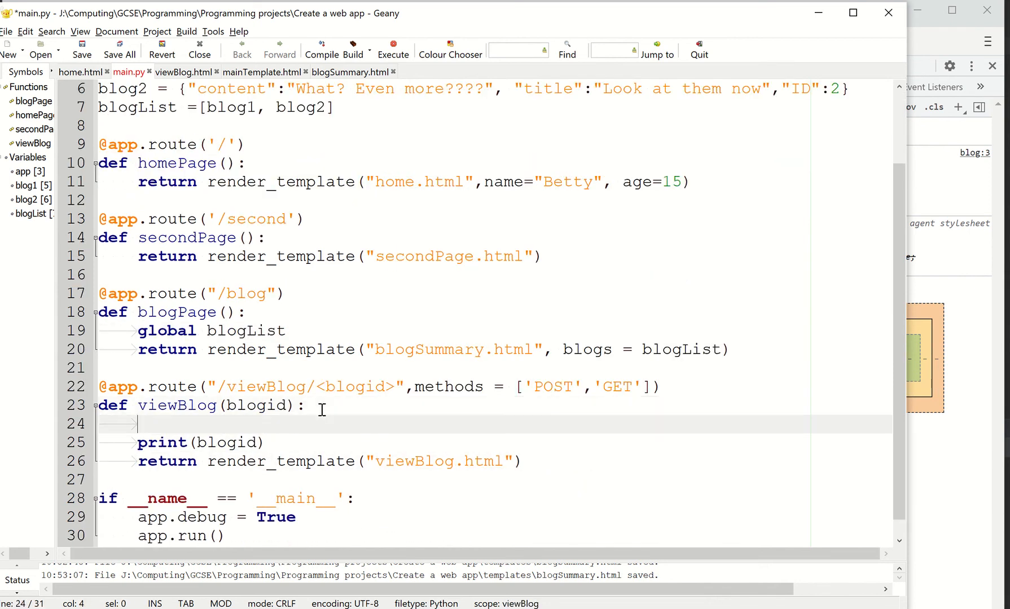
pyautogui.write('glob')
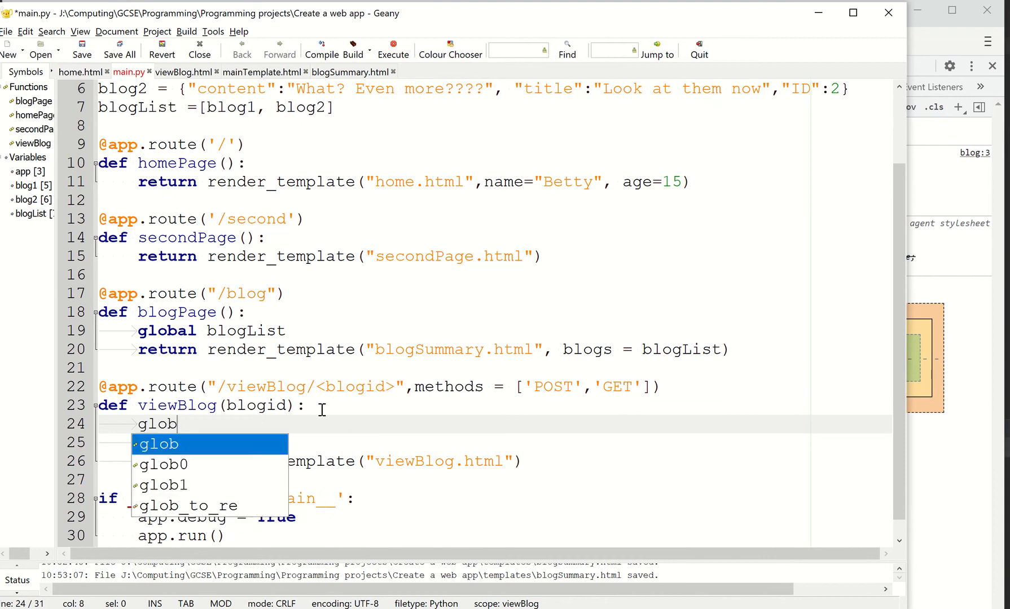
pyautogui.write('al bloglo')
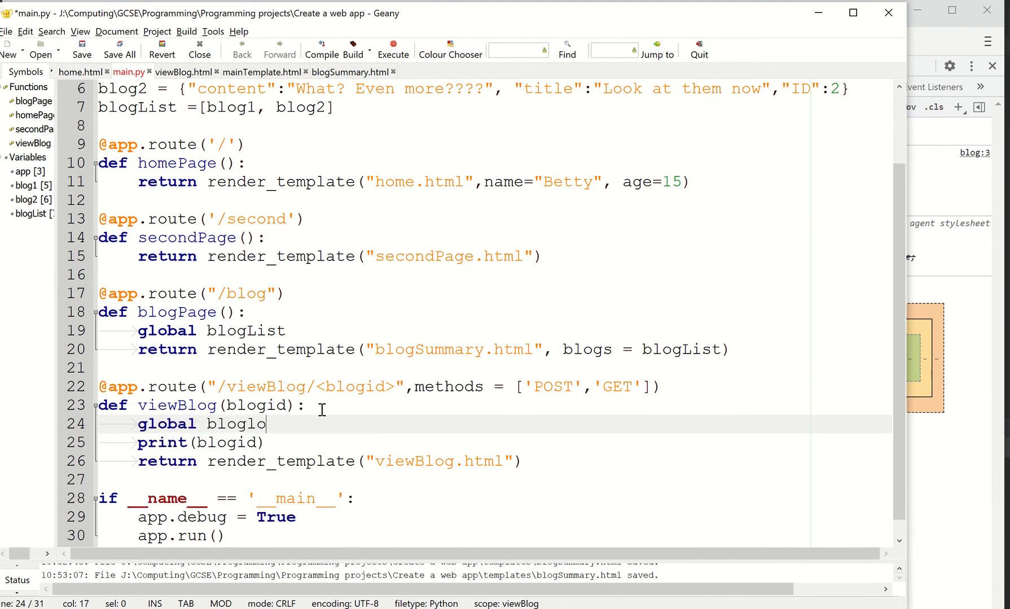
pyautogui.write('ist')
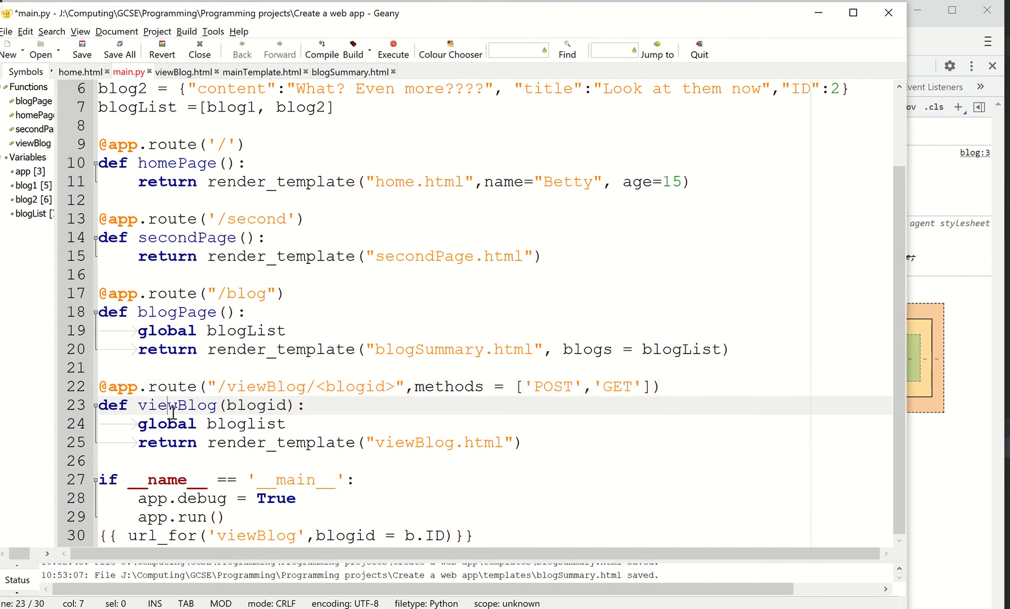
pyautogui.doubleClick(176, 405)
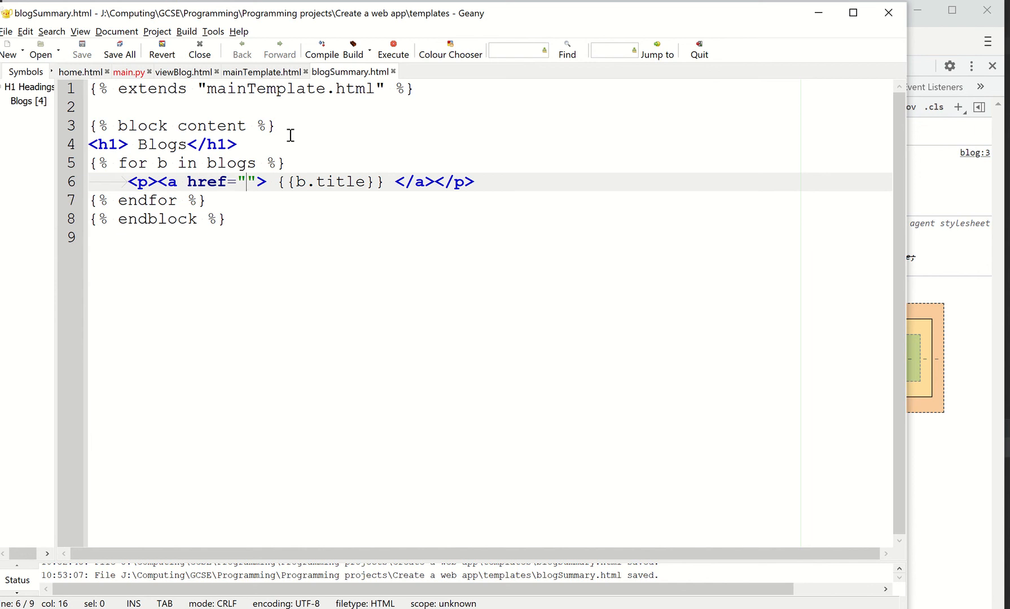
# Step: Delete ,methods = ['POST','GET'] from the /viewBlog/<blogid> route in main.py
pyautogui.click(128, 72)
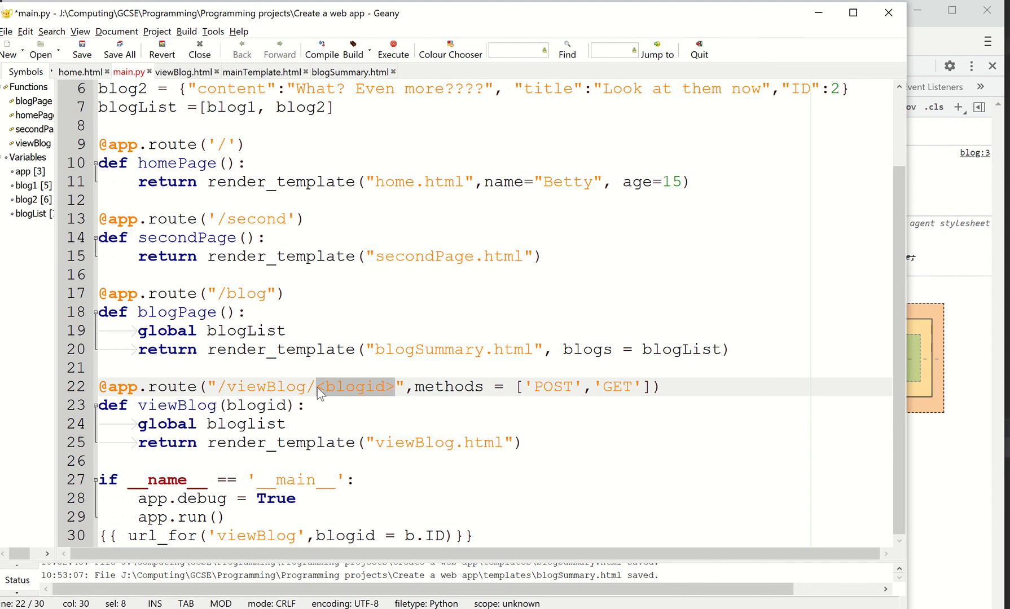
pyautogui.moveTo(402, 387)
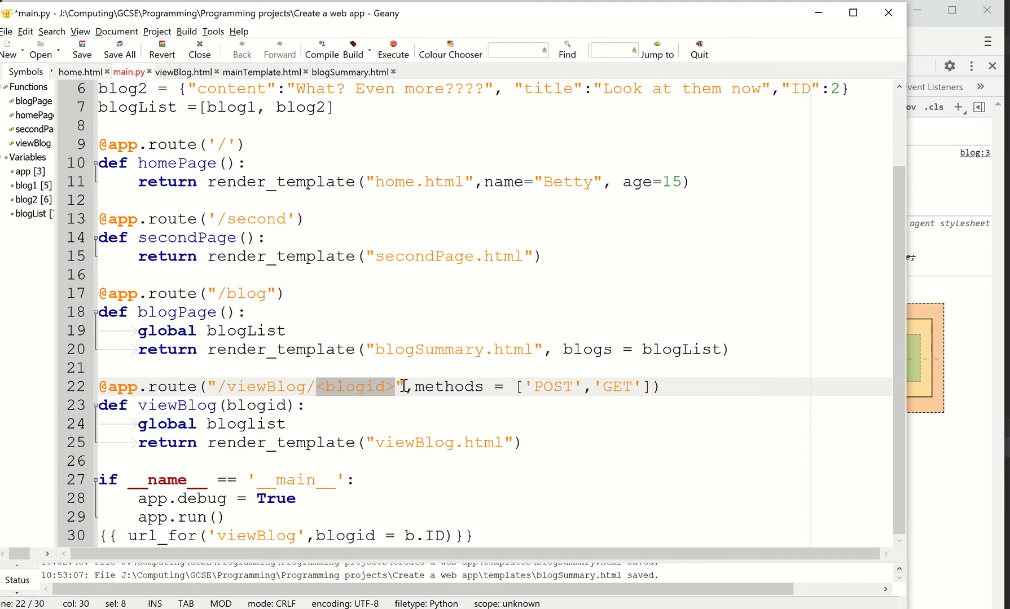
pyautogui.moveTo(404, 374)
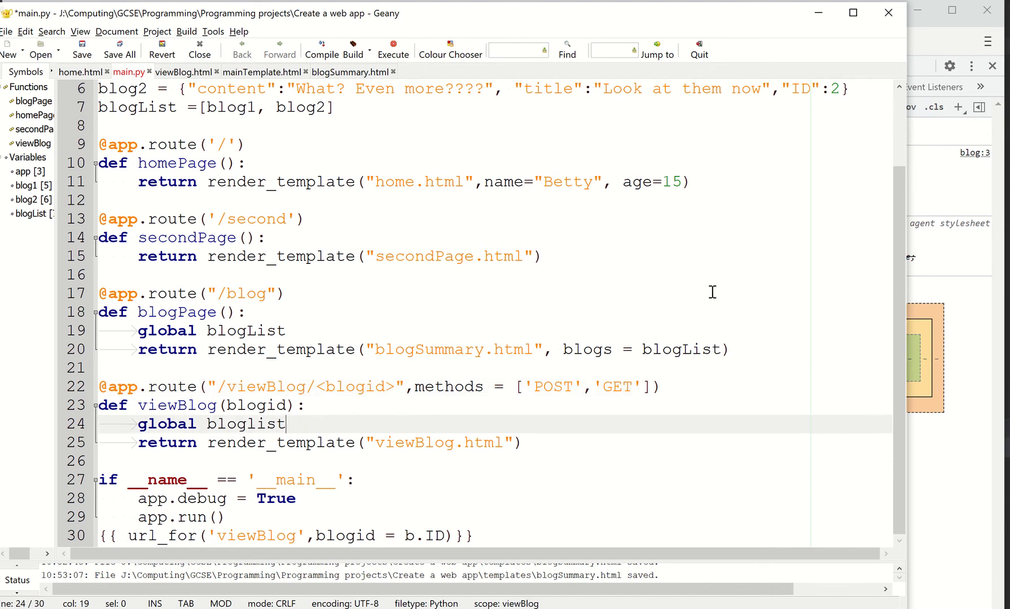
pyautogui.click(833, 88)
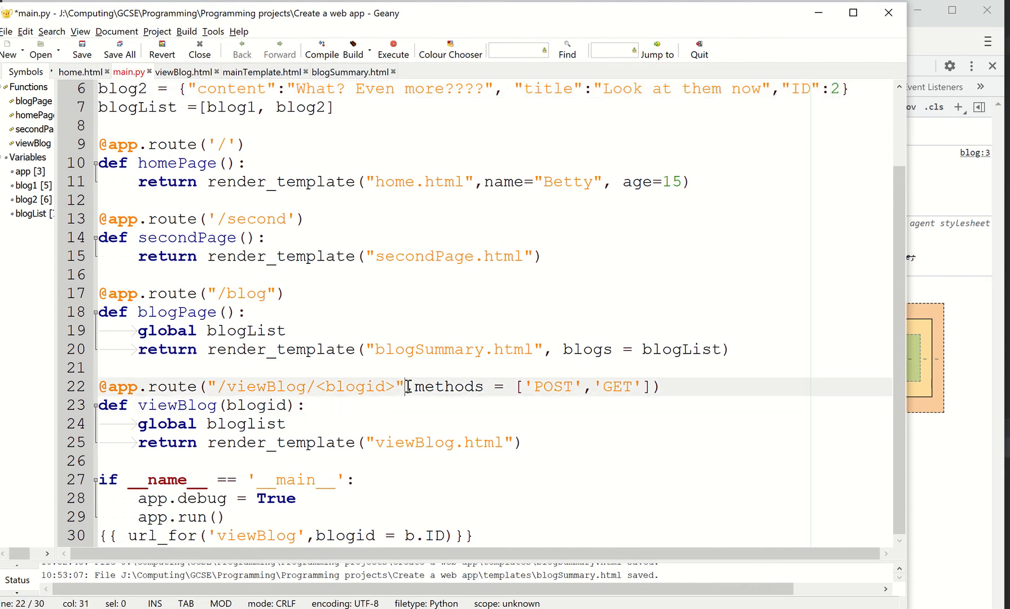
pyautogui.moveTo(409, 386); pyautogui.dragTo(647, 386)
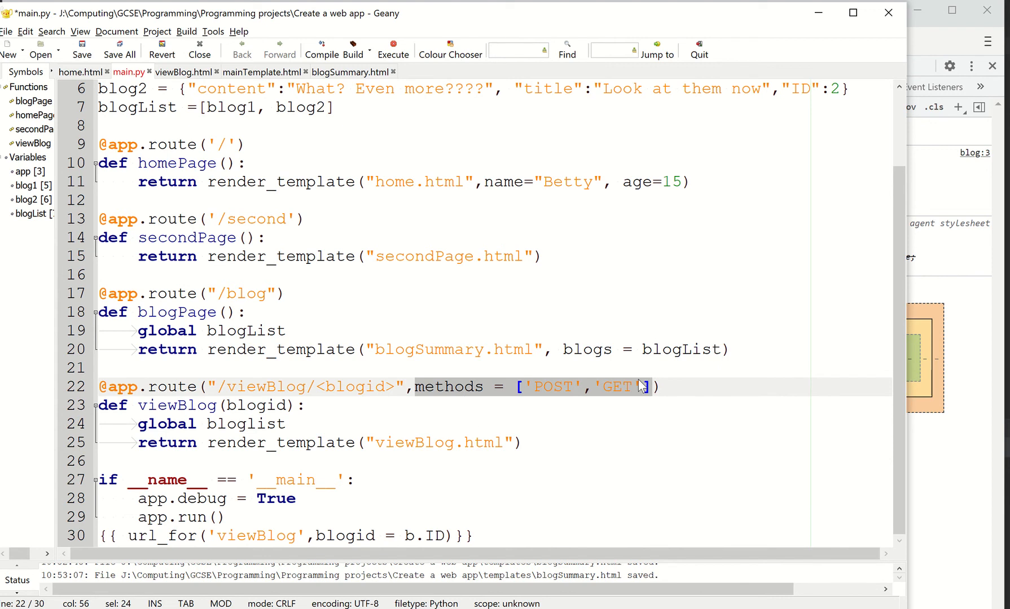
pyautogui.moveTo(459, 388)
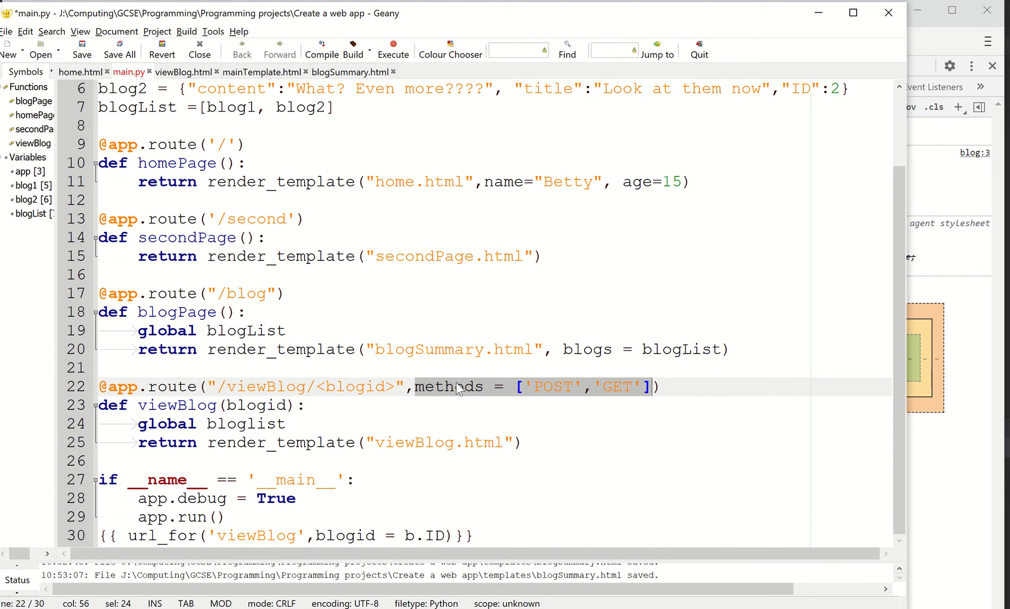
pyautogui.press('Delete')
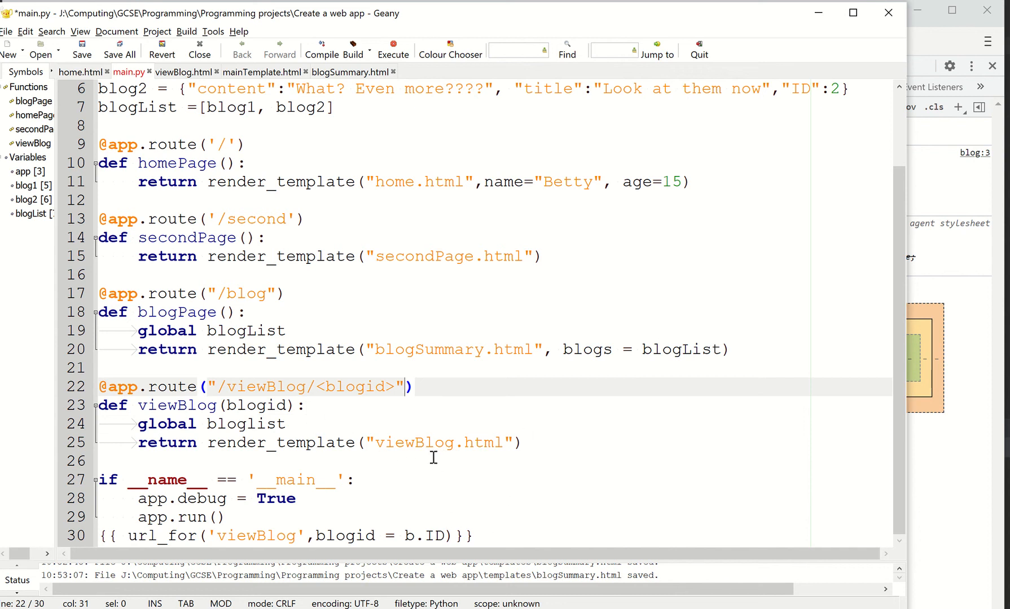
pyautogui.moveTo(495, 458)
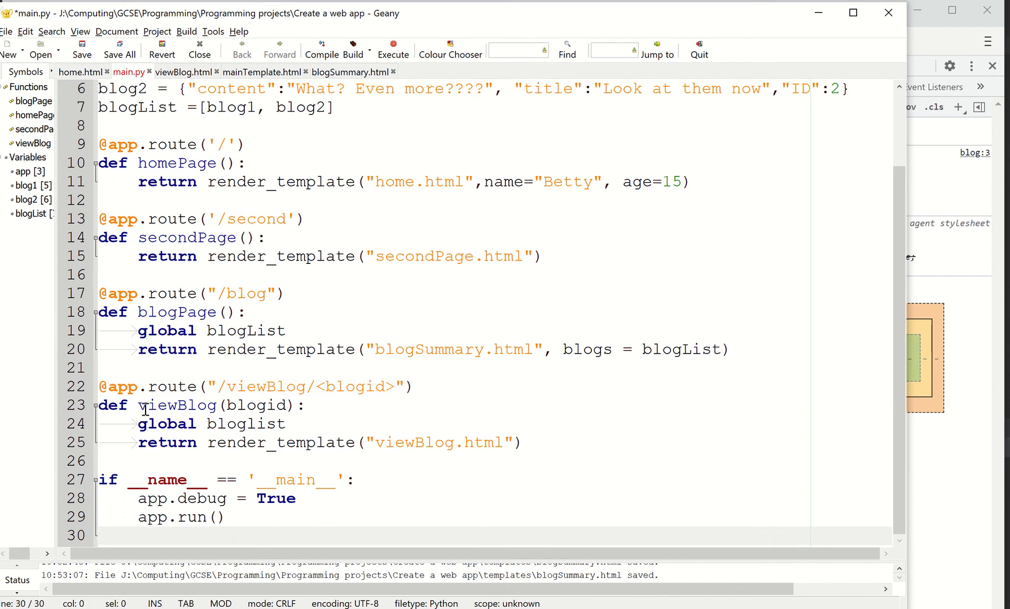
# Step: Save main.py and set the title link href to {{ url_for('viewBlog', blogid = b.ID) }}
pyautogui.click(82, 49)
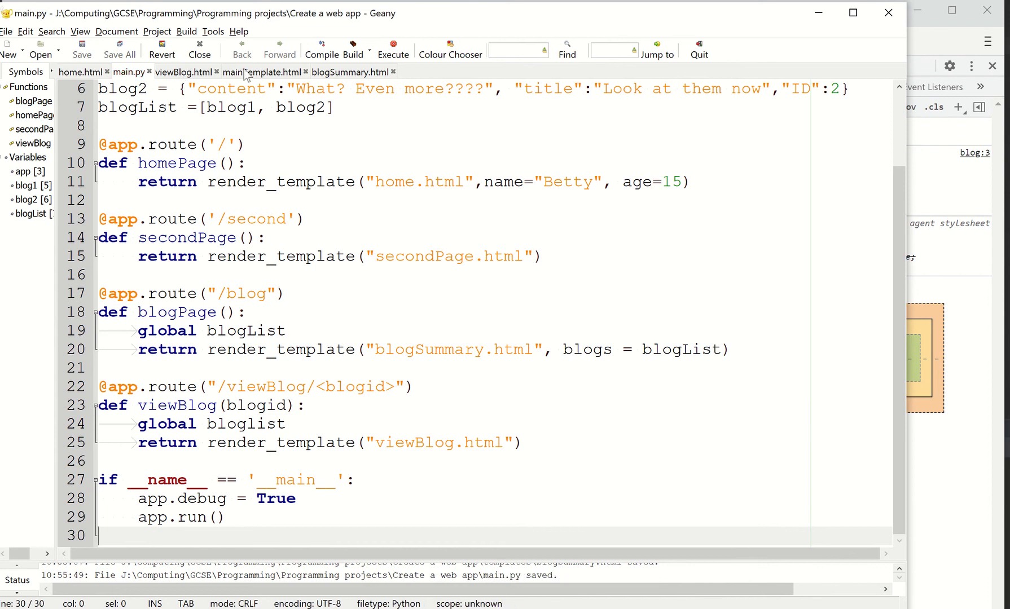
pyautogui.click(350, 72)
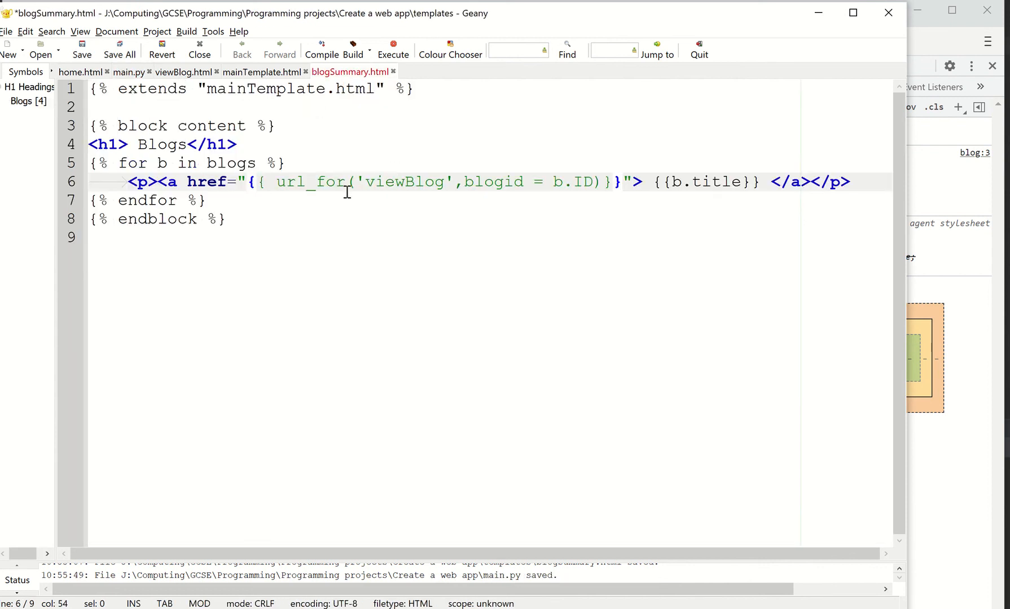
pyautogui.doubleClick(402, 181)
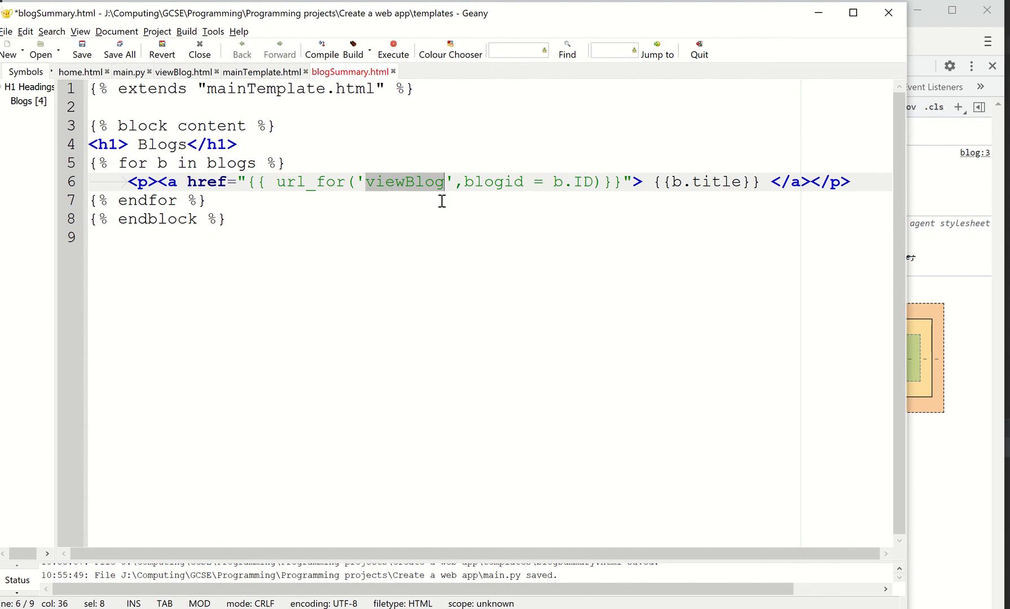
pyautogui.moveTo(488, 182)
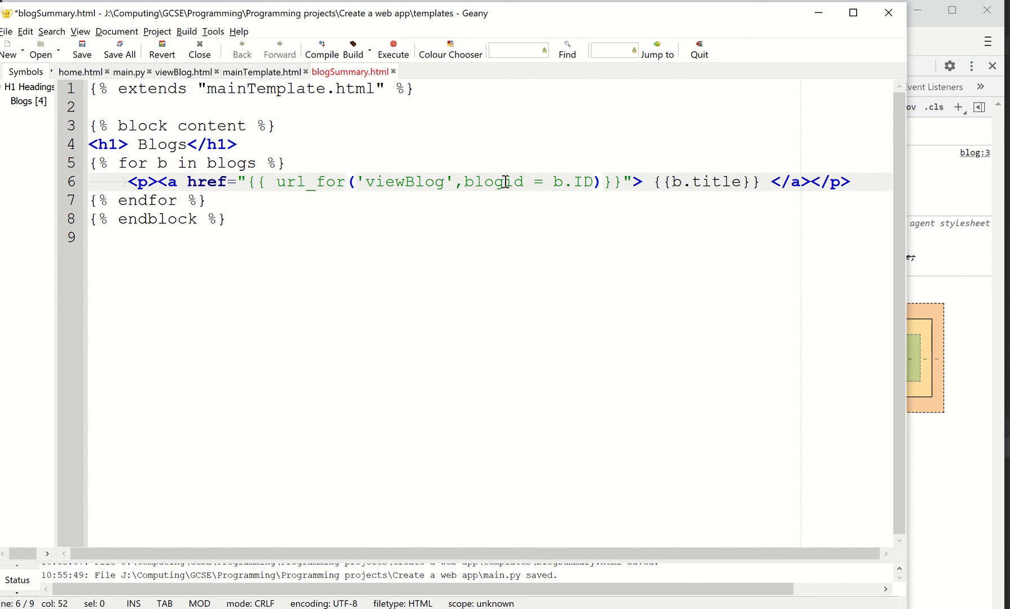
pyautogui.doubleClick(491, 181)
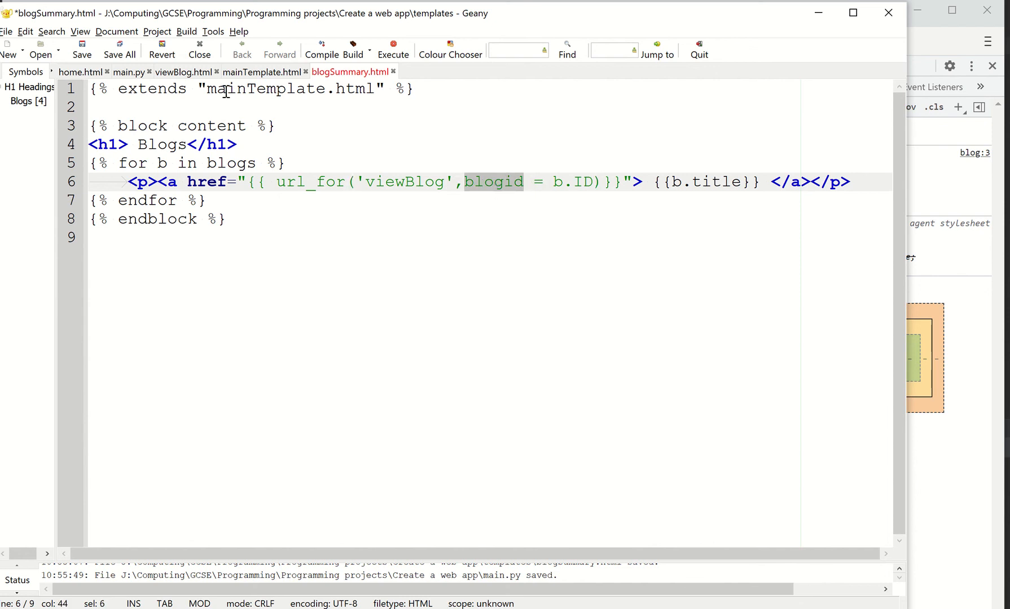
# Step: Check the link's blogid argument against the /viewBlog/<blogid> route and viewBlog parameter
pyautogui.click(128, 72)
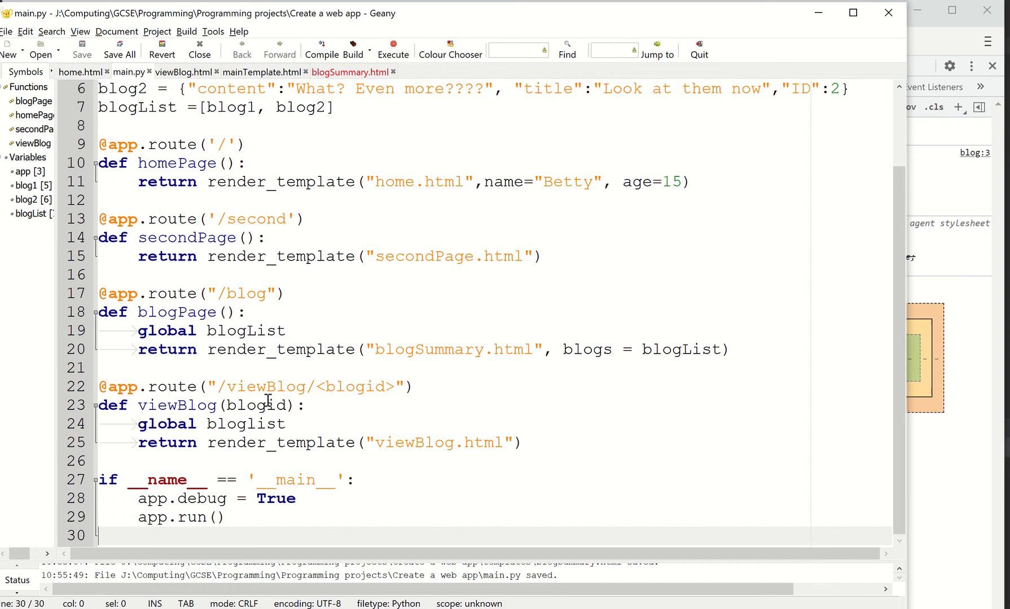
pyautogui.doubleClick(354, 386)
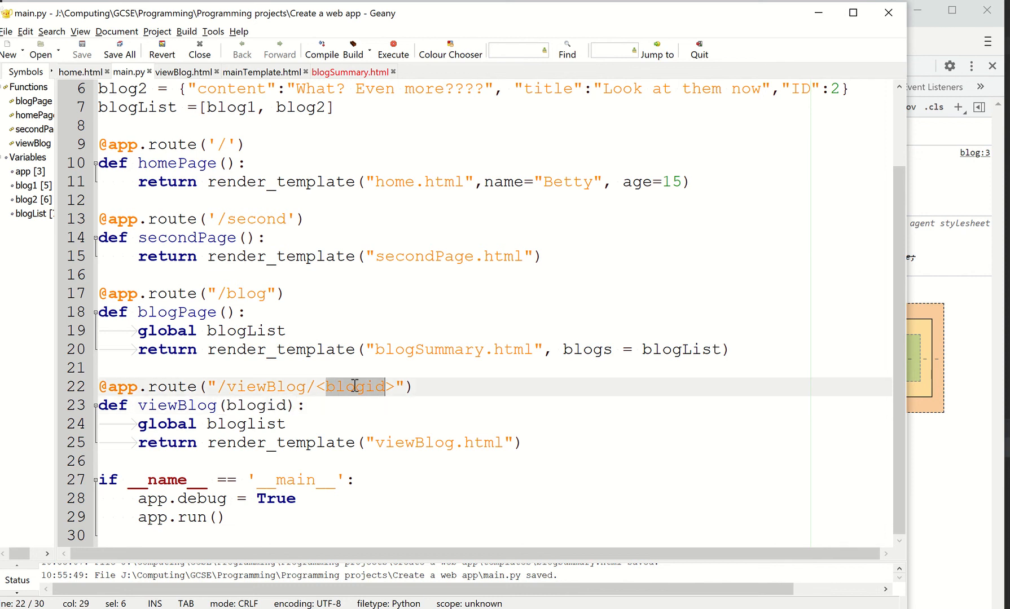
pyautogui.click(328, 385)
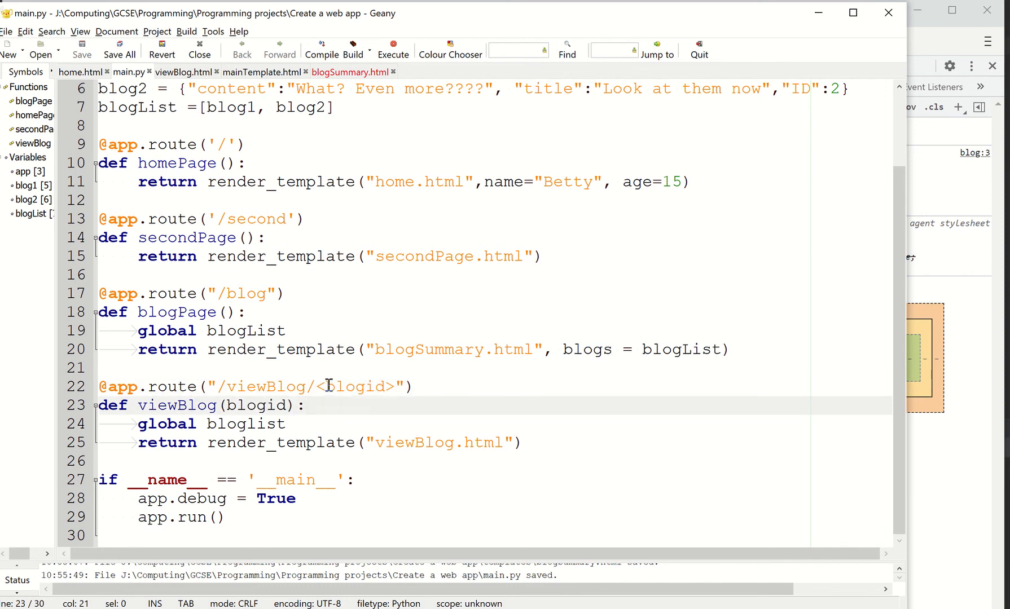
pyautogui.doubleClick(248, 404)
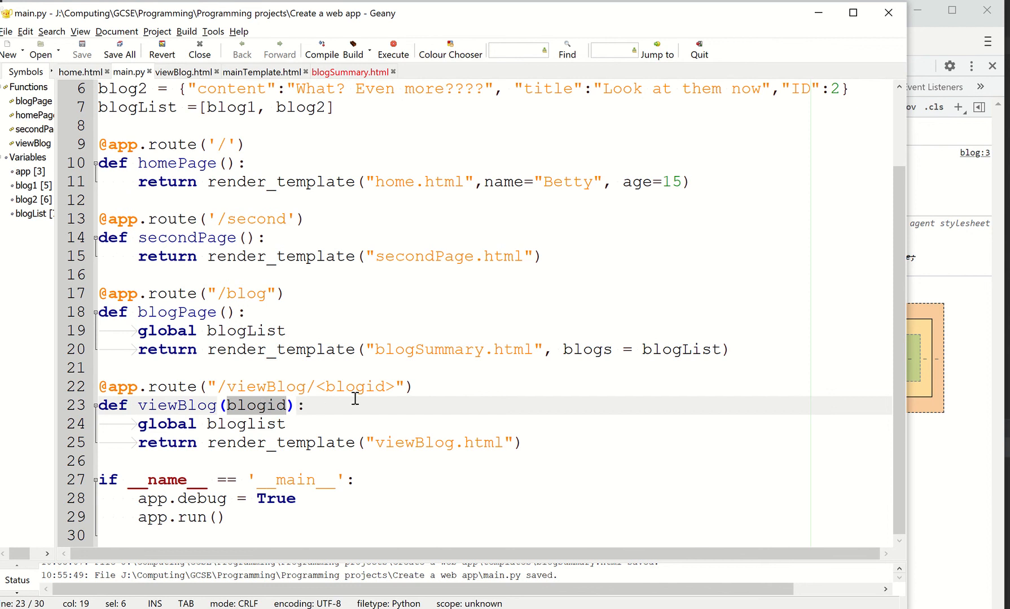
pyautogui.moveTo(315, 387); pyautogui.dragTo(396, 386)
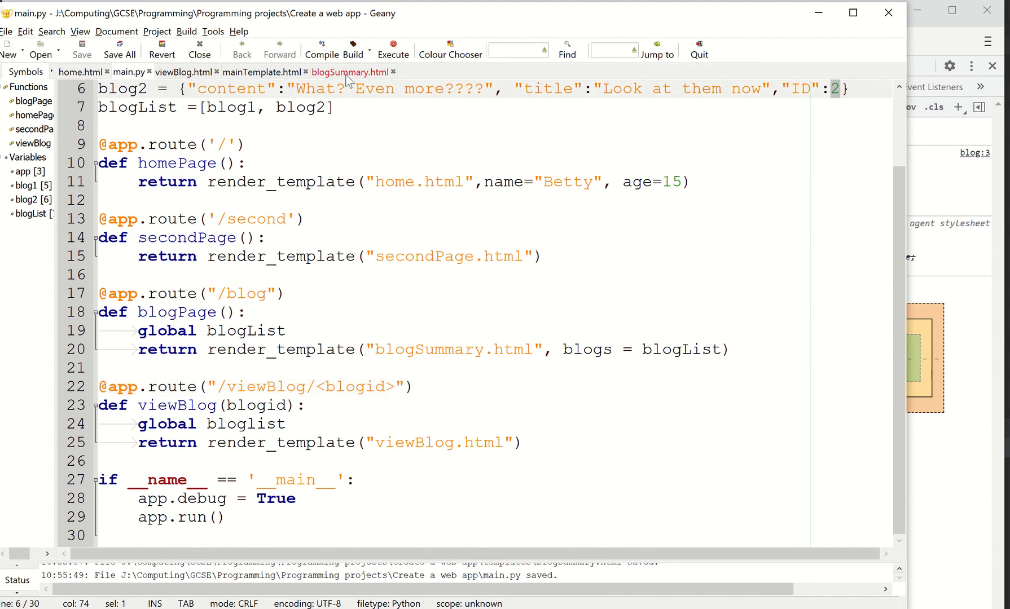
pyautogui.click(350, 72)
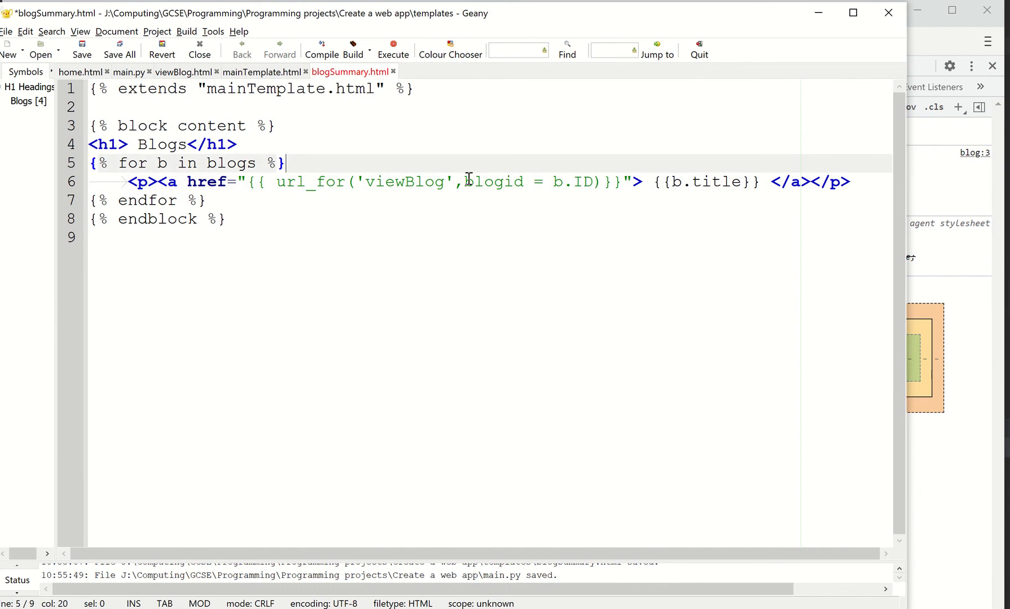
pyautogui.doubleClick(496, 181)
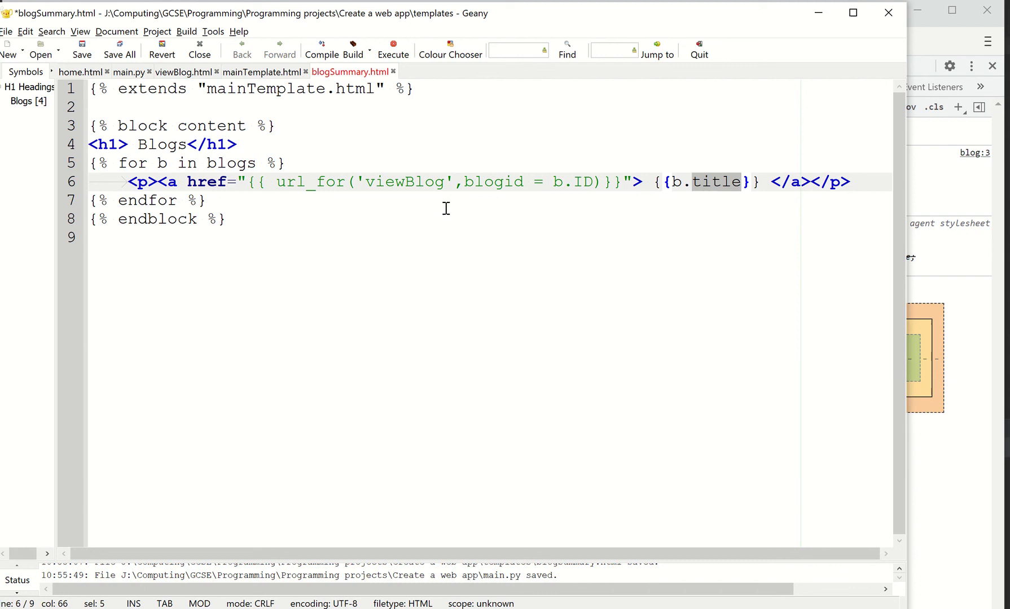
pyautogui.moveTo(585, 182)
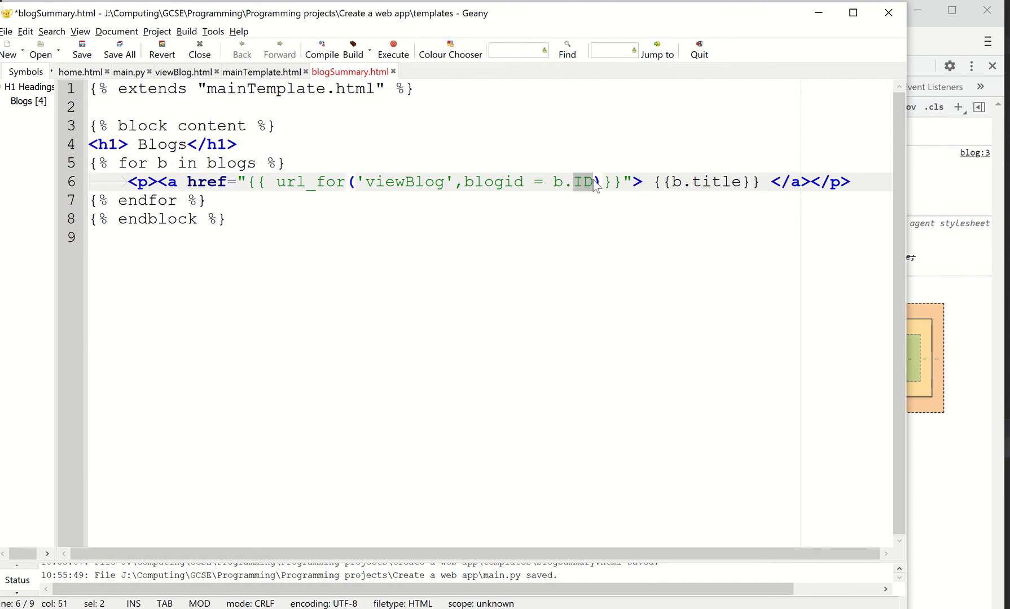
pyautogui.click(81, 50)
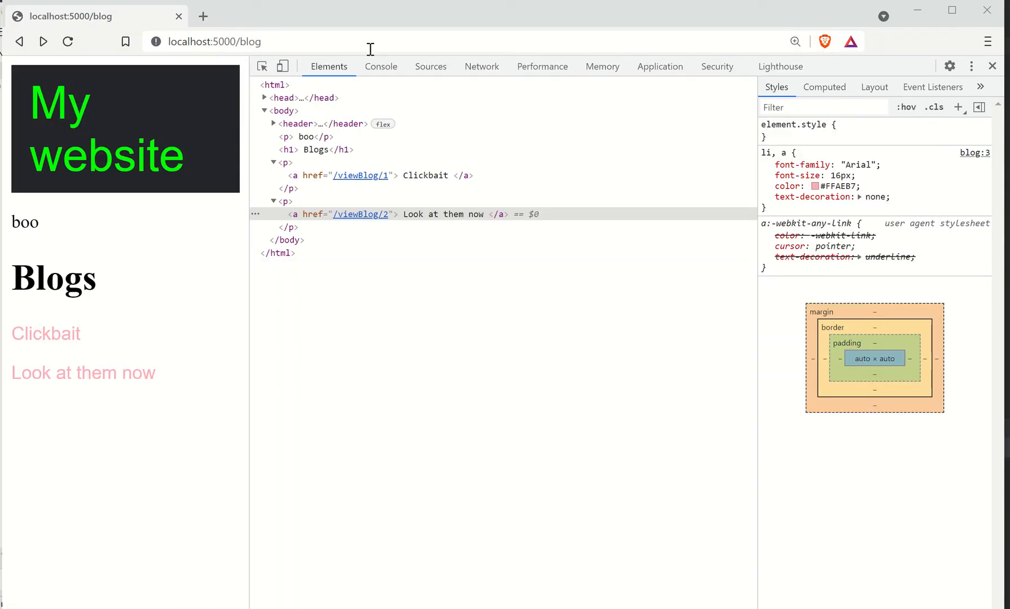
# Step: Open Clickbait to reach /viewBlog/1, load /viewBlog/2, then go back to the summary
pyautogui.click(992, 65)
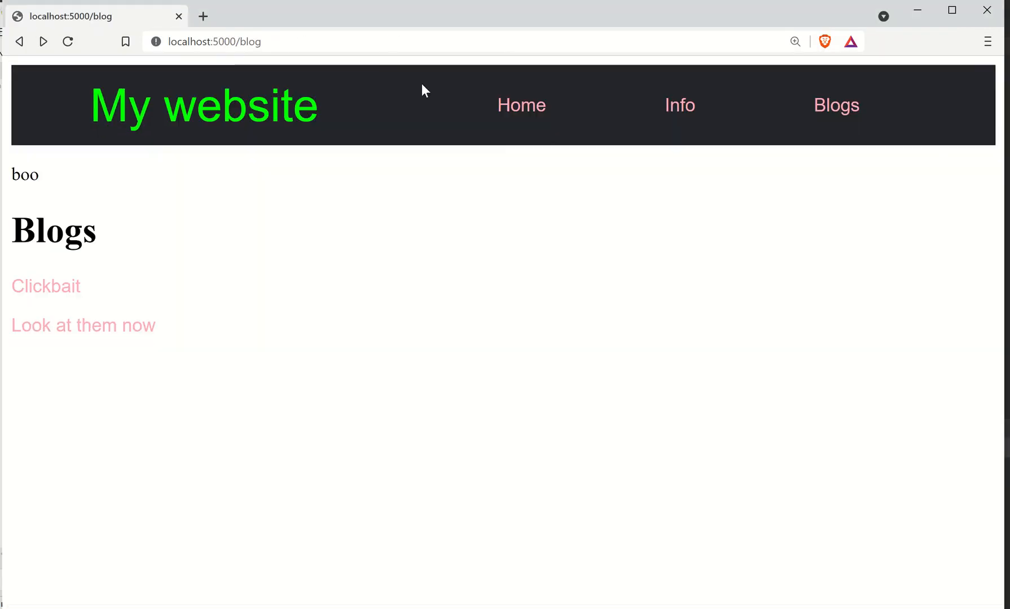
pyautogui.moveTo(391, 41)
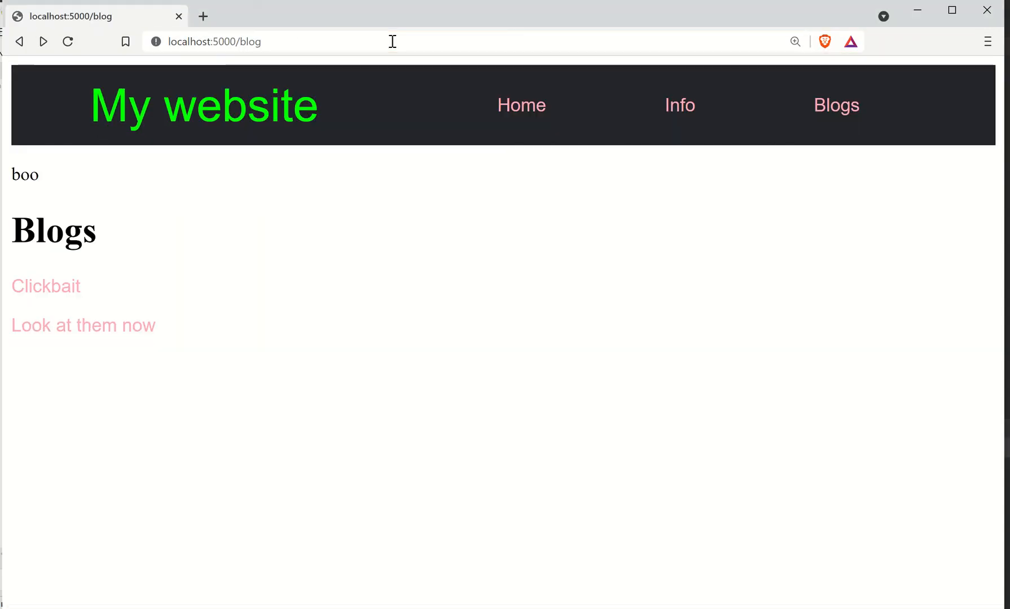
pyautogui.moveTo(45, 286)
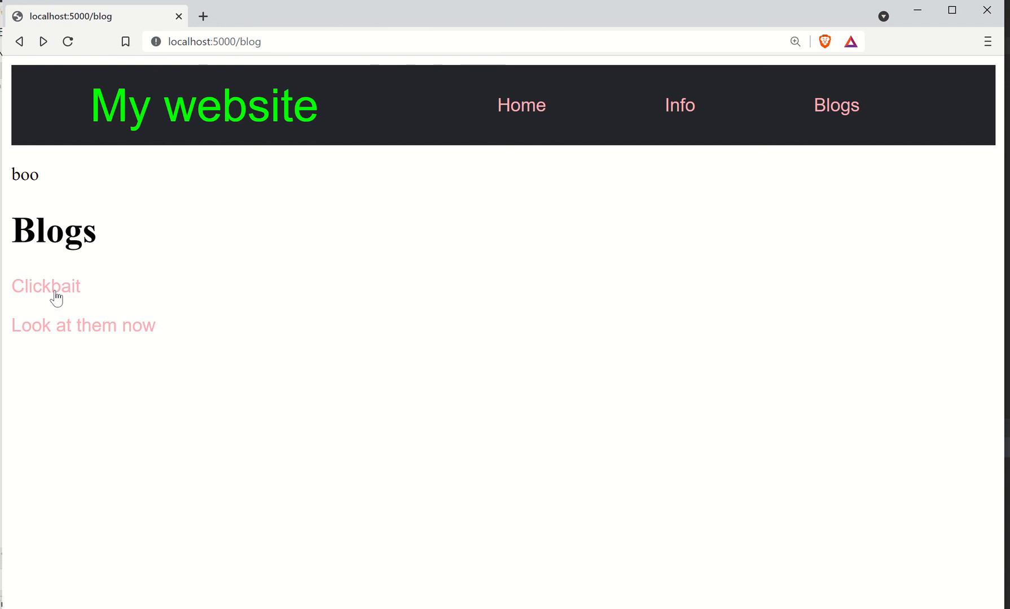
pyautogui.click(45, 286)
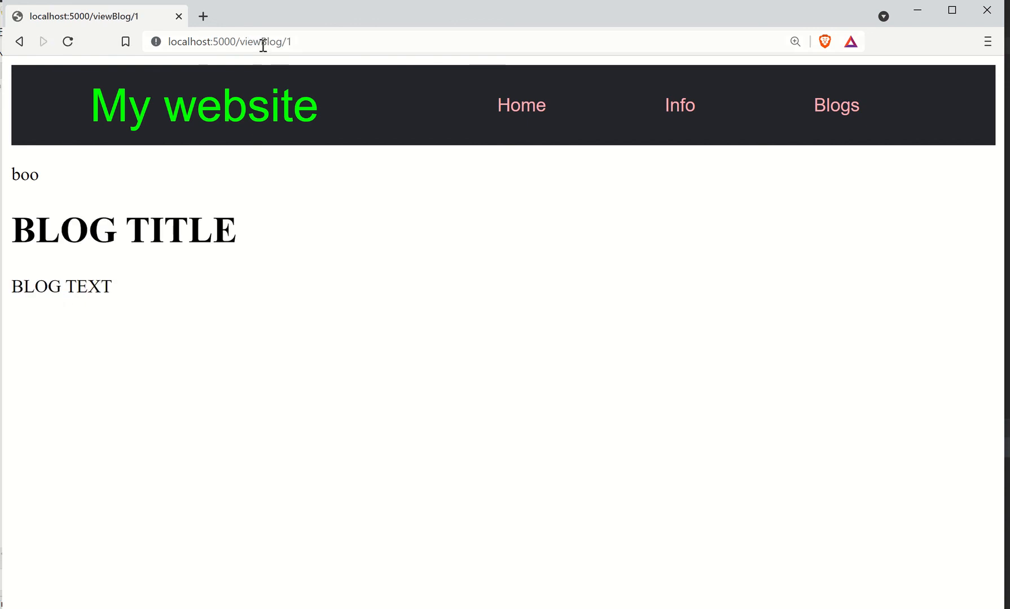
pyautogui.doubleClick(255, 42)
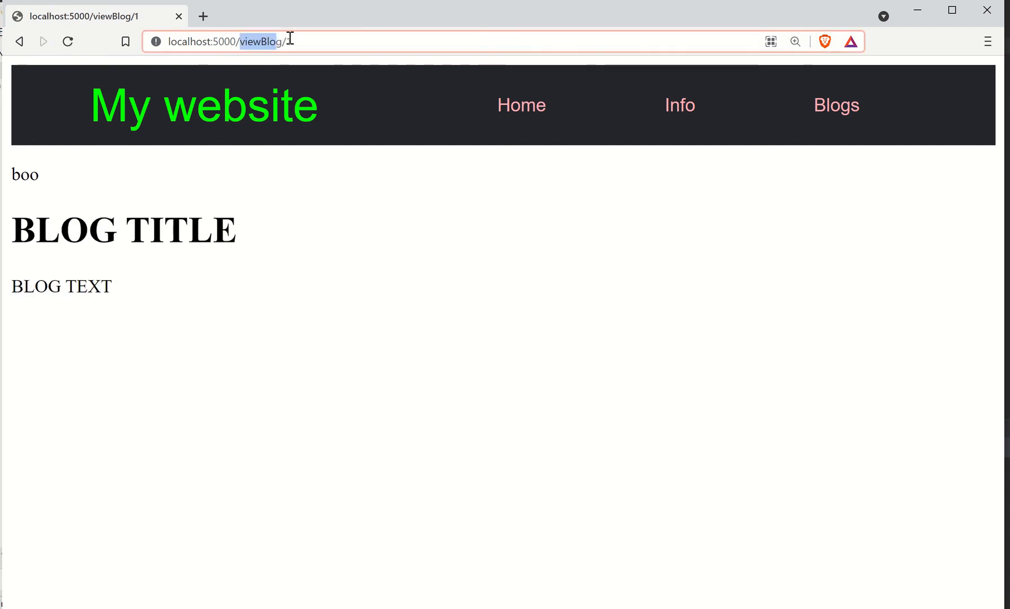
pyautogui.click(836, 105)
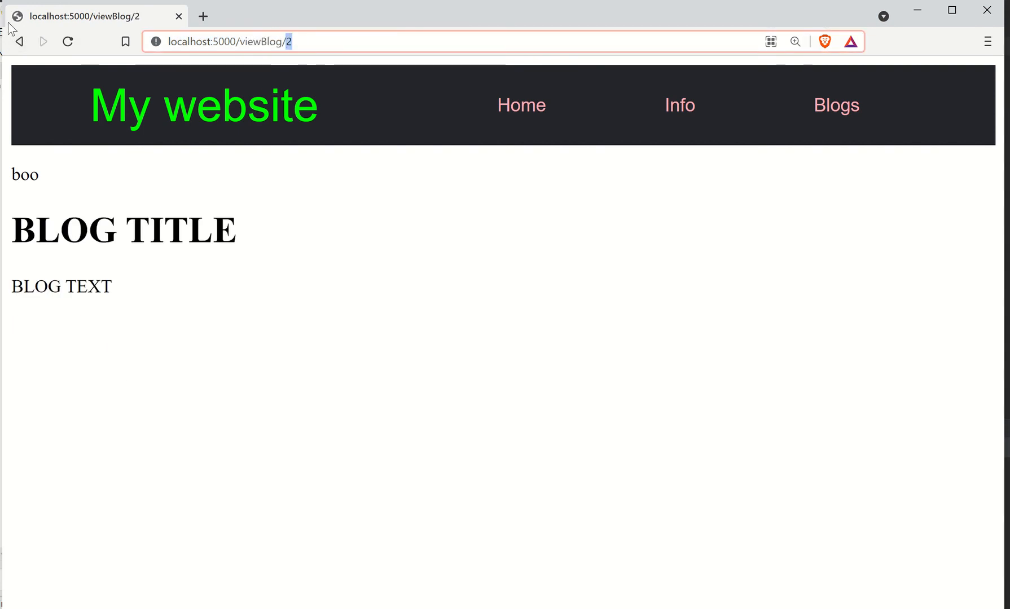
pyautogui.click(836, 105)
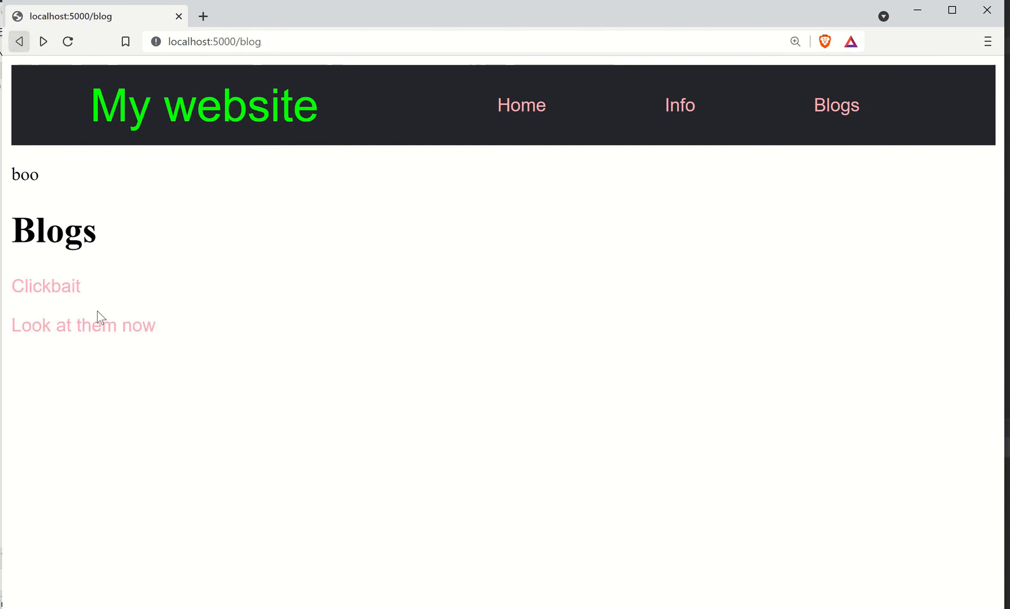
pyautogui.press('Alt+Tab')
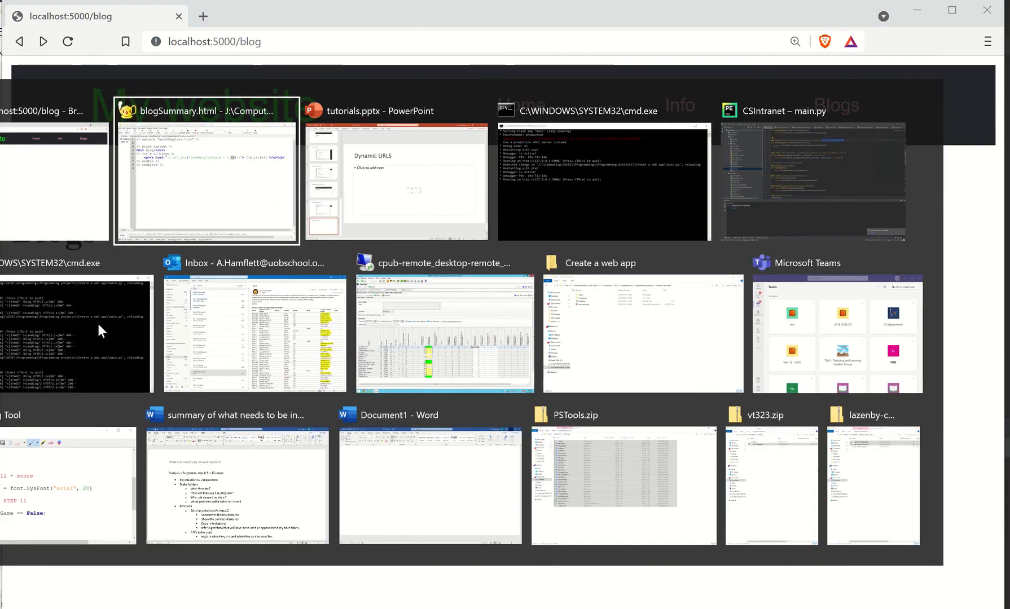
# Step: Return to main.py in Geany and highlight blogid in the /viewBlog/<blogid> route
pyautogui.click(206, 180)
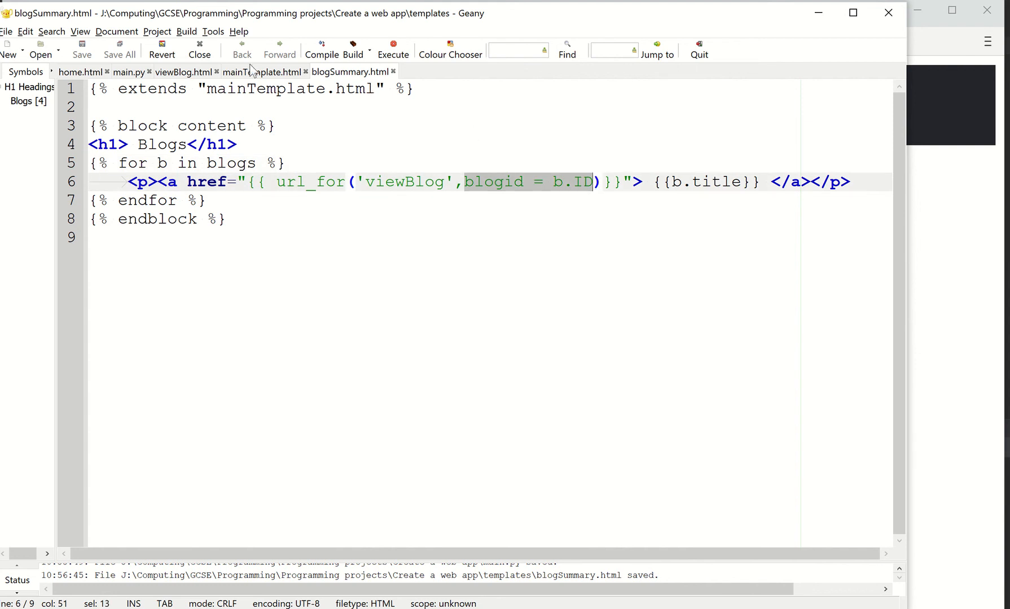
pyautogui.click(129, 72)
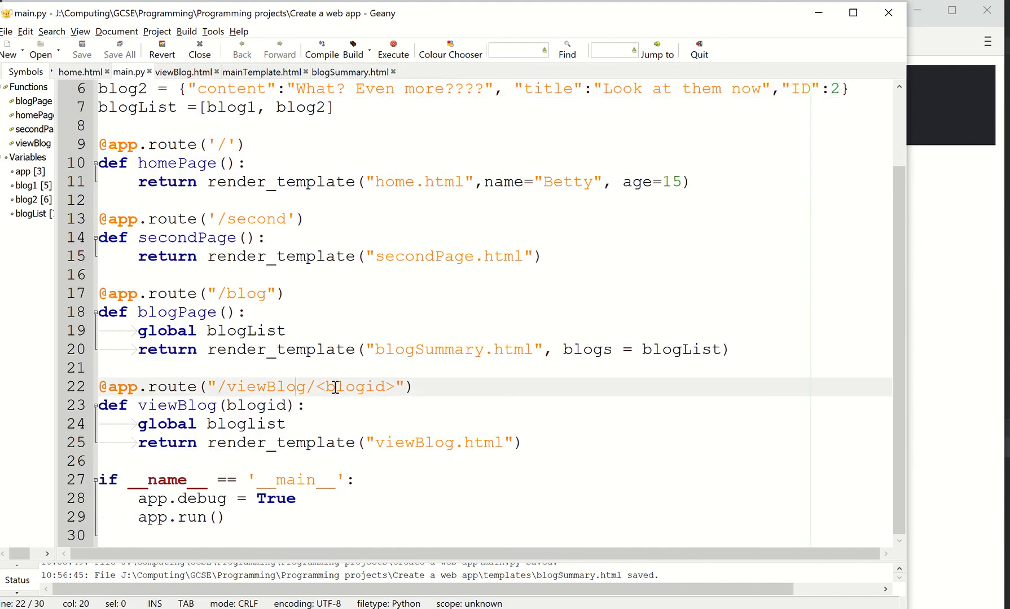
pyautogui.moveTo(315, 386); pyautogui.dragTo(396, 386)
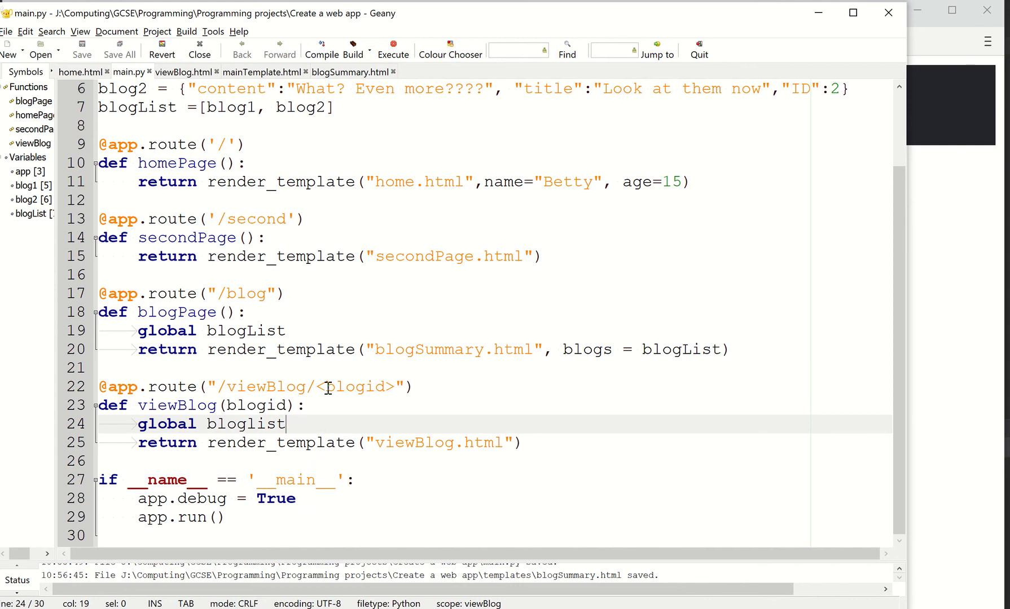
pyautogui.doubleClick(352, 386)
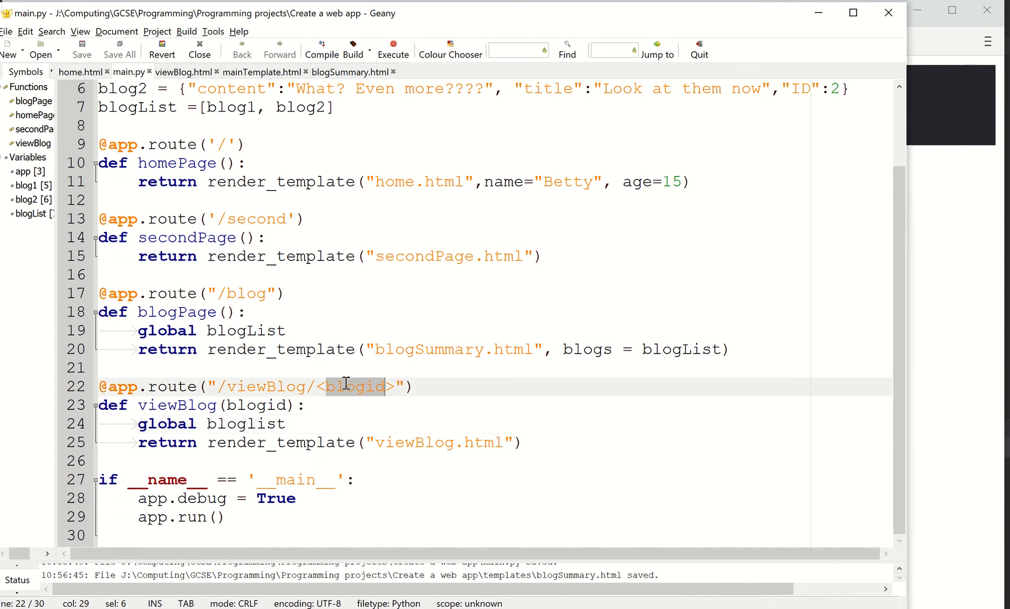